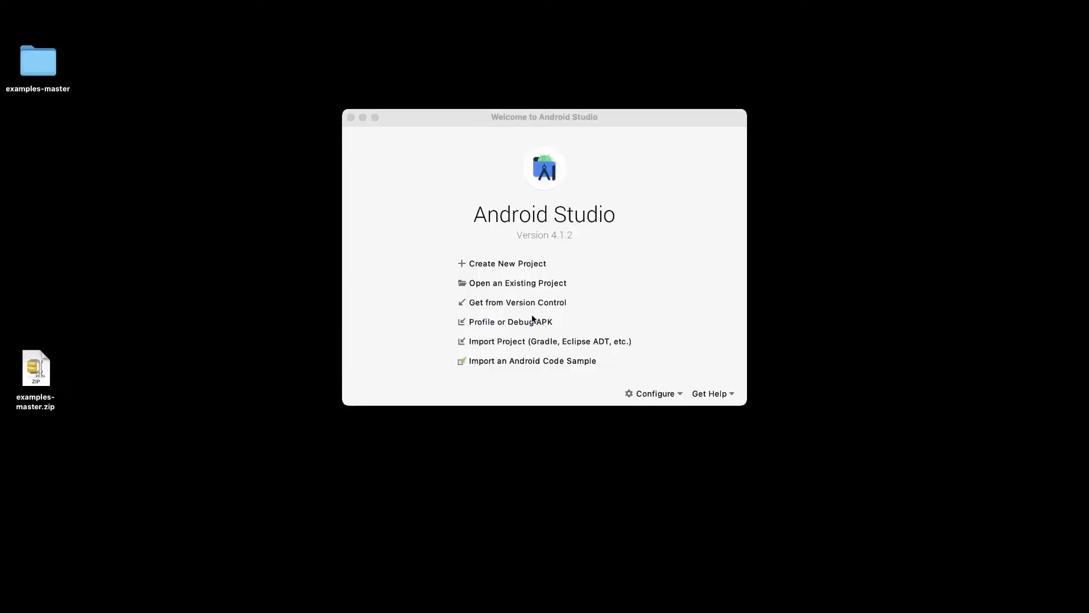
Step: Open Desktop/examples-master/lite/examples/style_transfer/android as an existing project
click(518, 284)
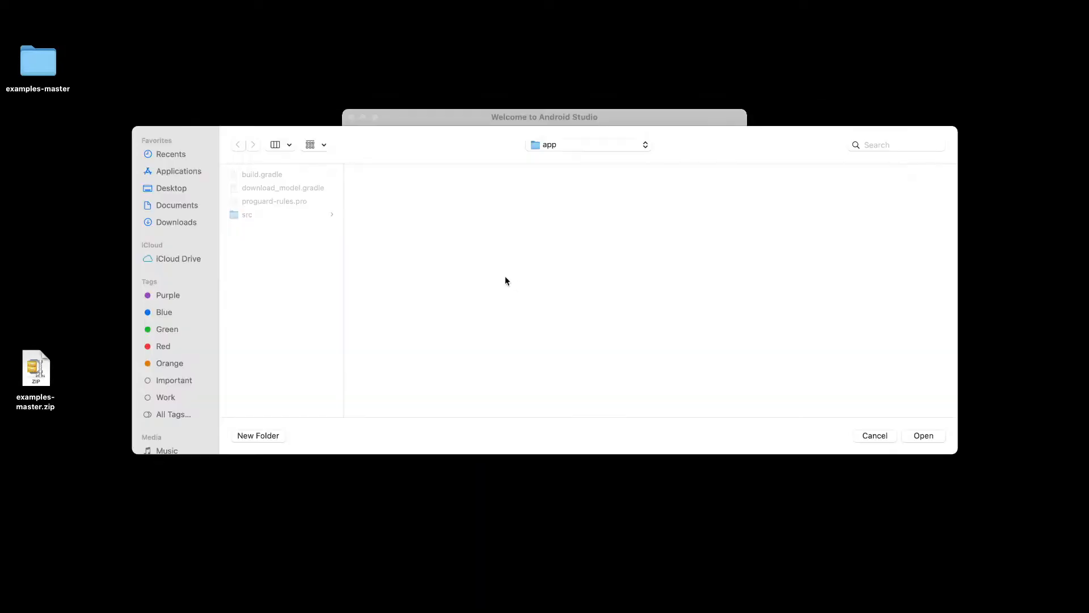
click(171, 188)
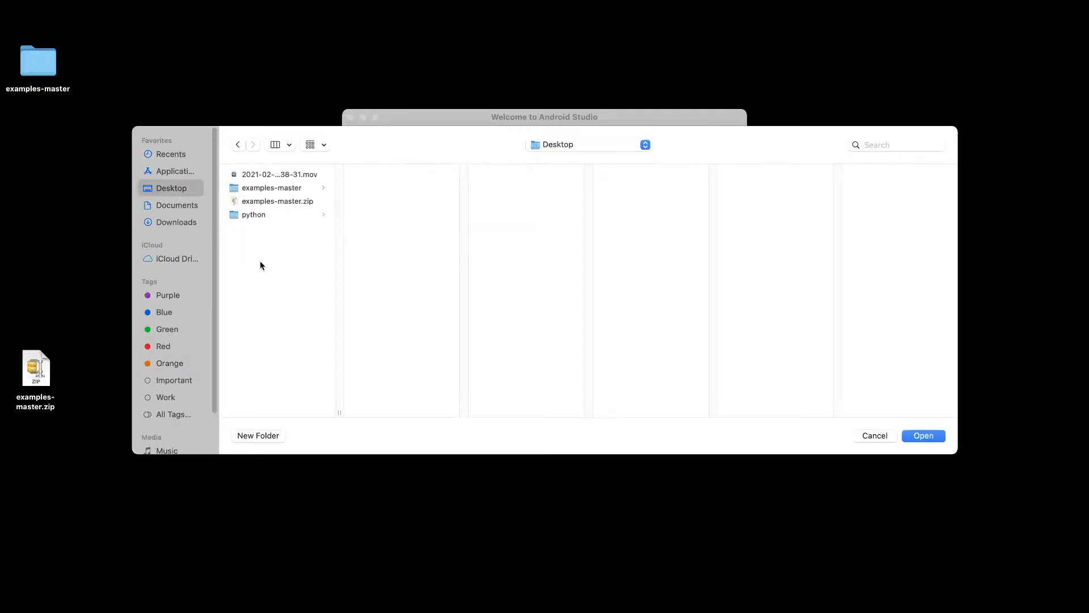
click(272, 189)
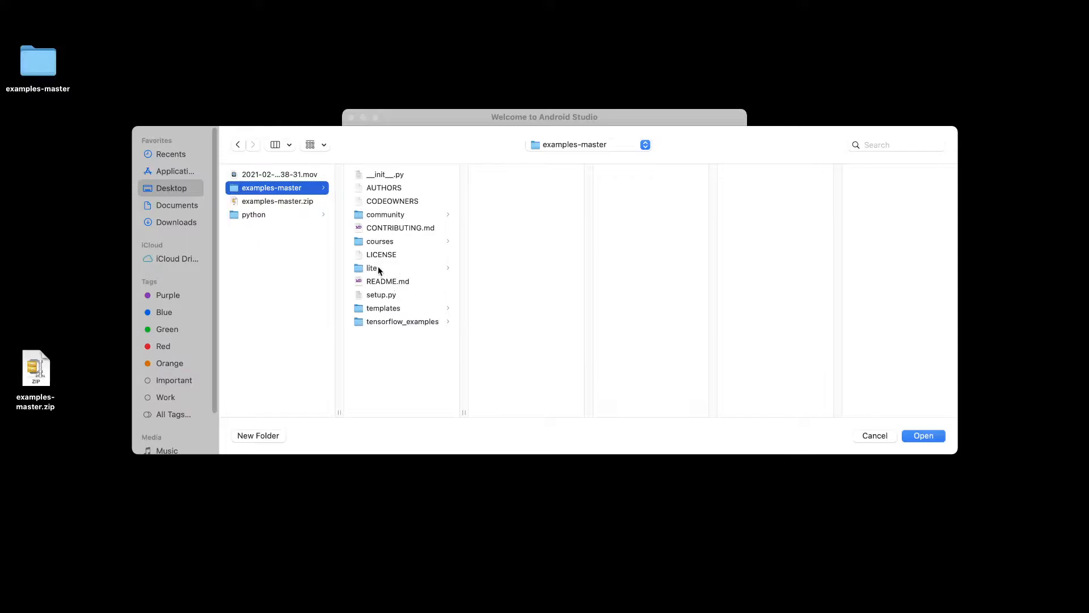
click(372, 268)
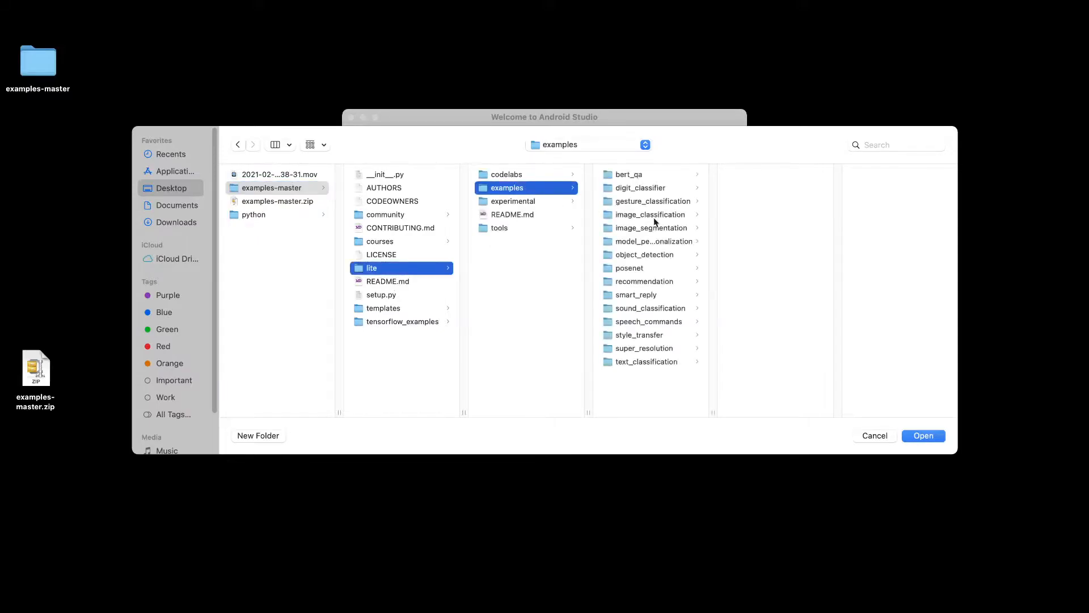
click(639, 335)
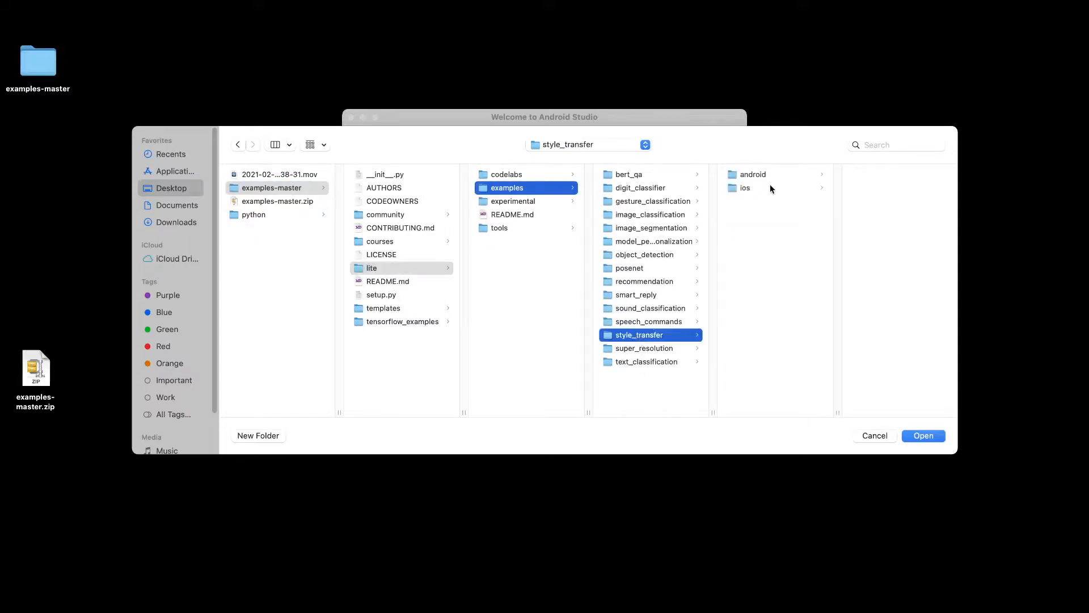
click(753, 174)
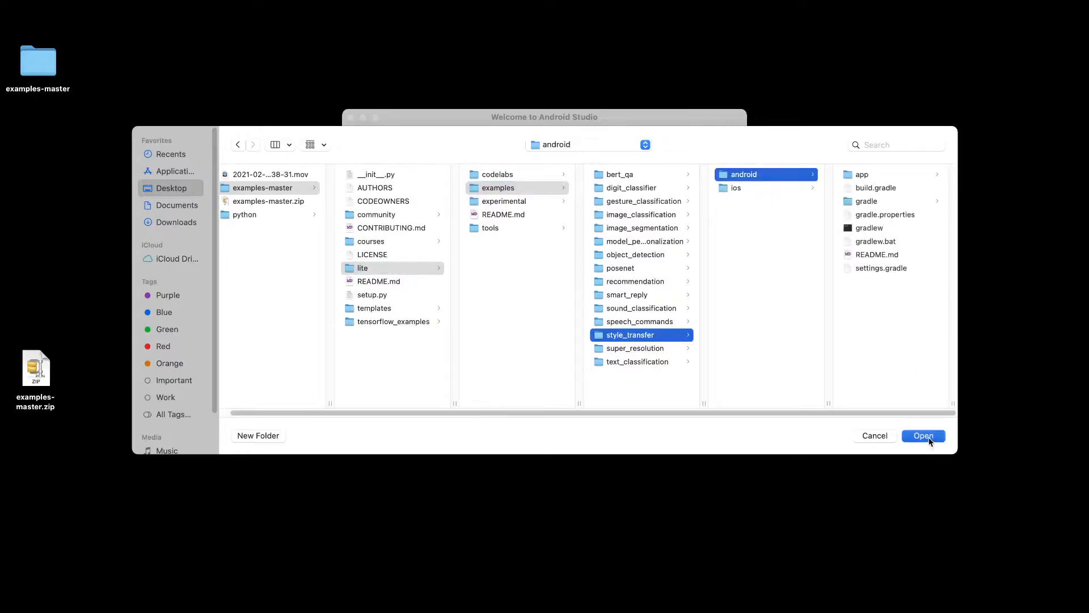
click(924, 436)
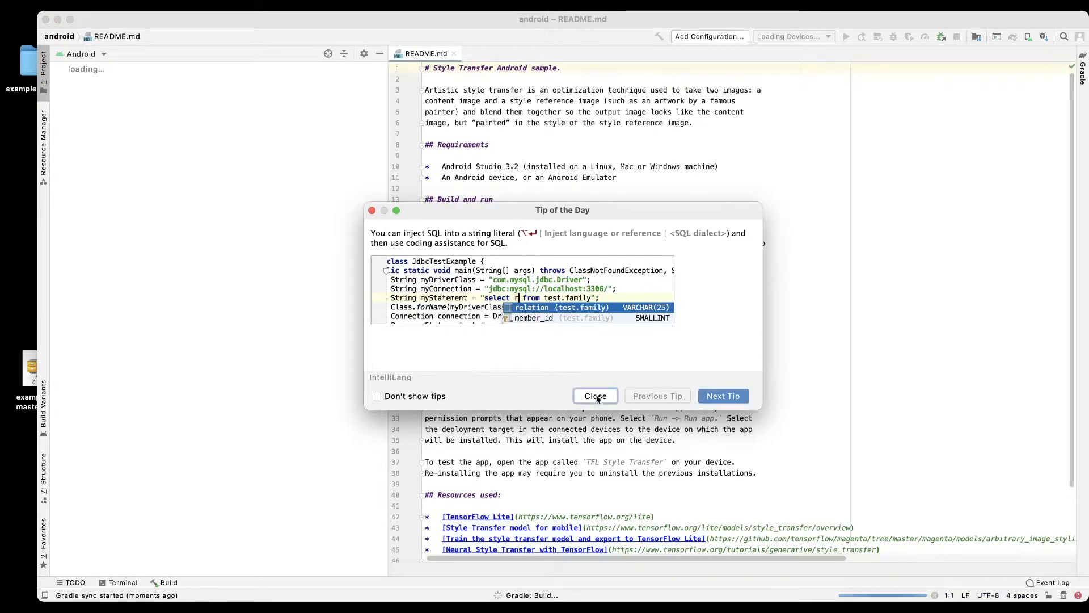
Step: Dismiss the Tip of the Day while Gradle sync finishes
click(595, 396)
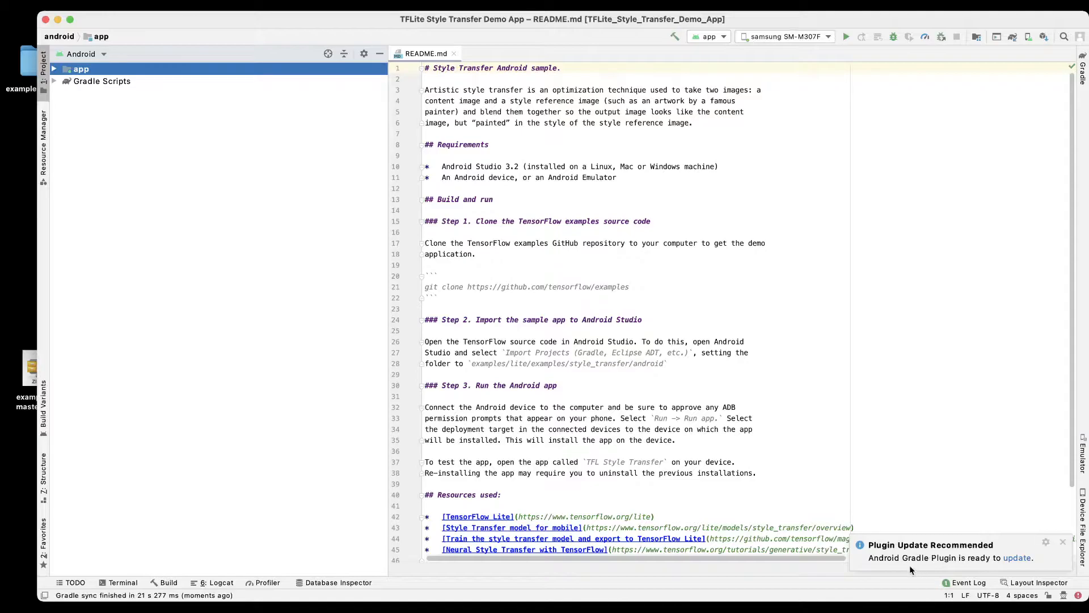
mouse_move(928, 566)
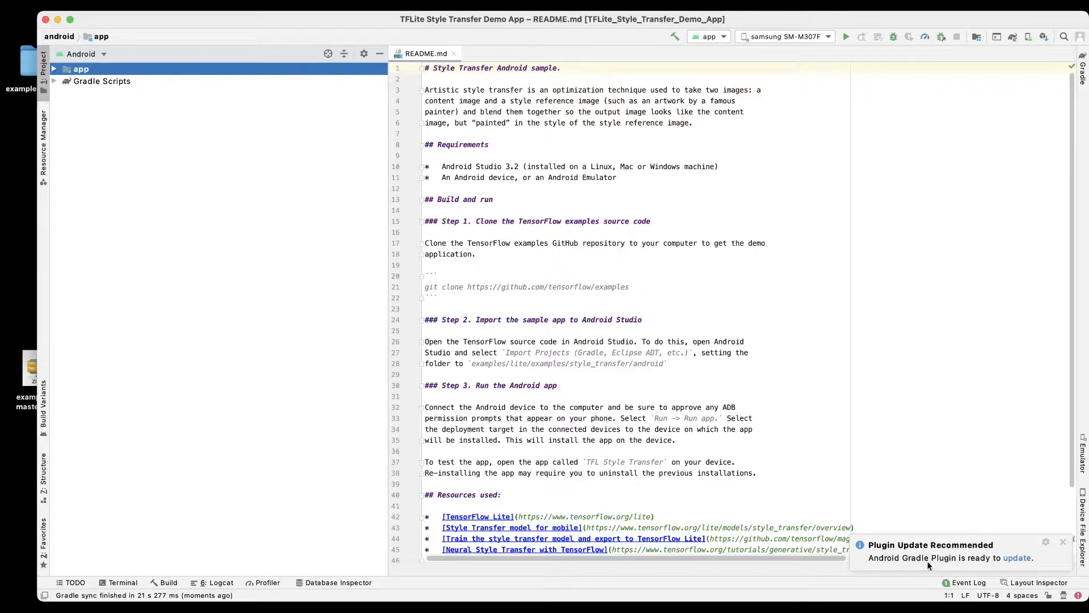
mouse_move(1021, 561)
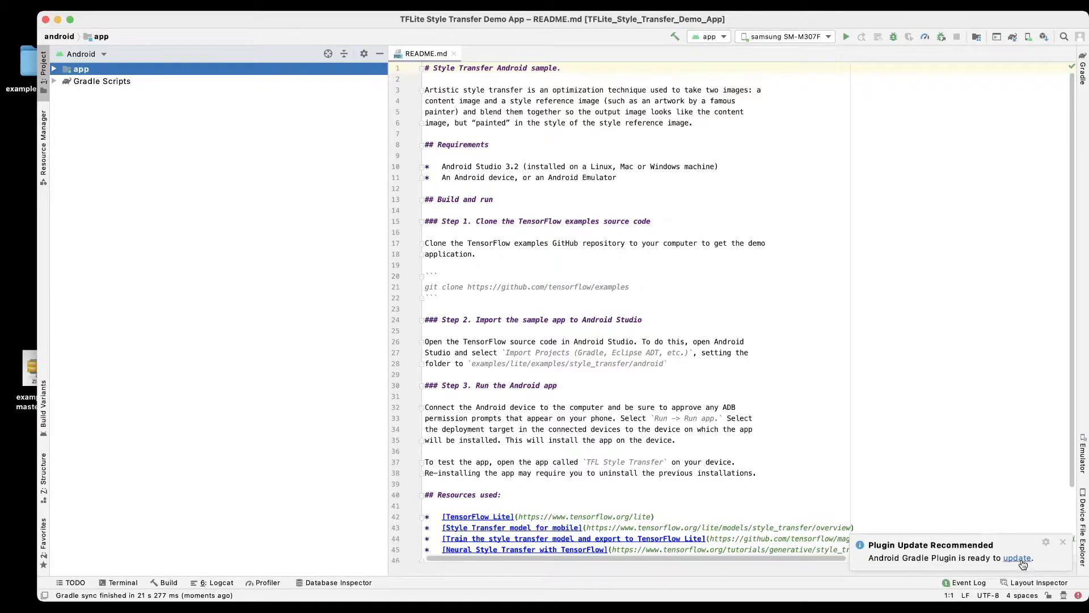
Step: Accept the recommended upgrade to Android Gradle plugin 4.1.2 and Gradle 6.5
click(1016, 557)
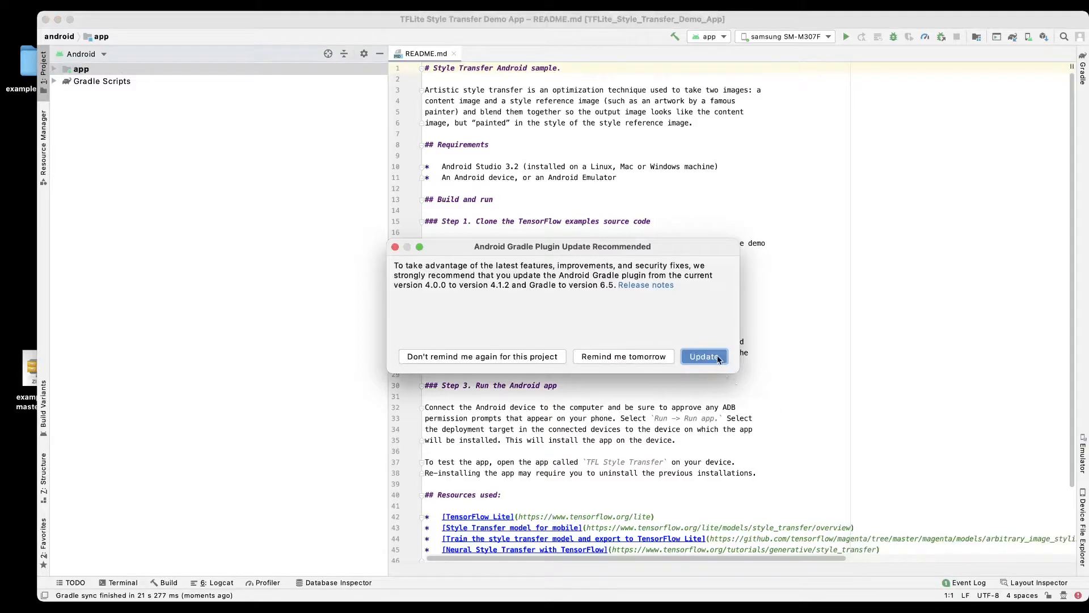
click(703, 356)
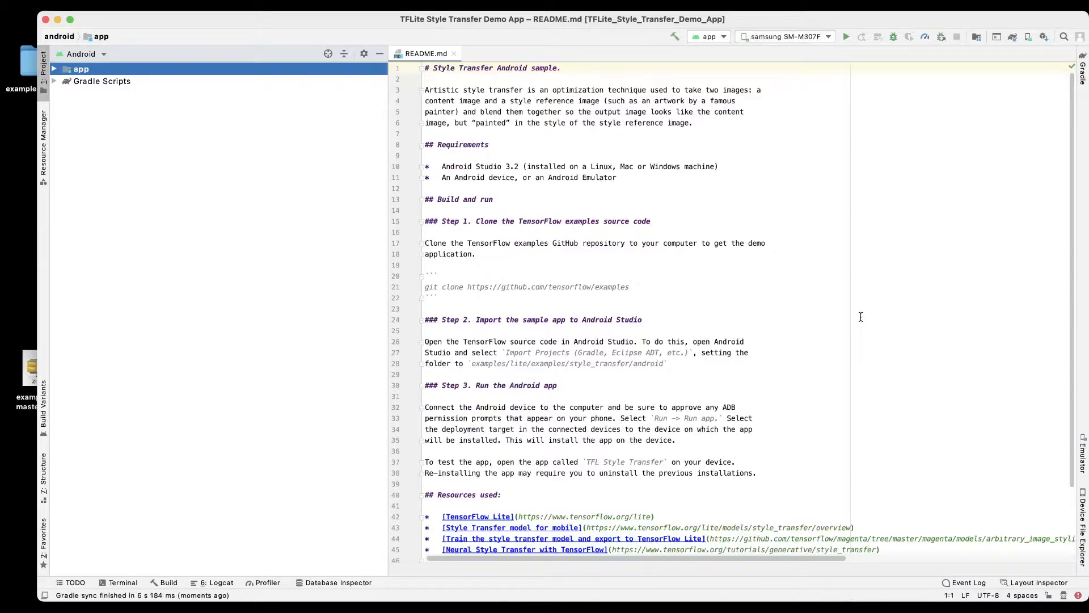
mouse_move(870, 184)
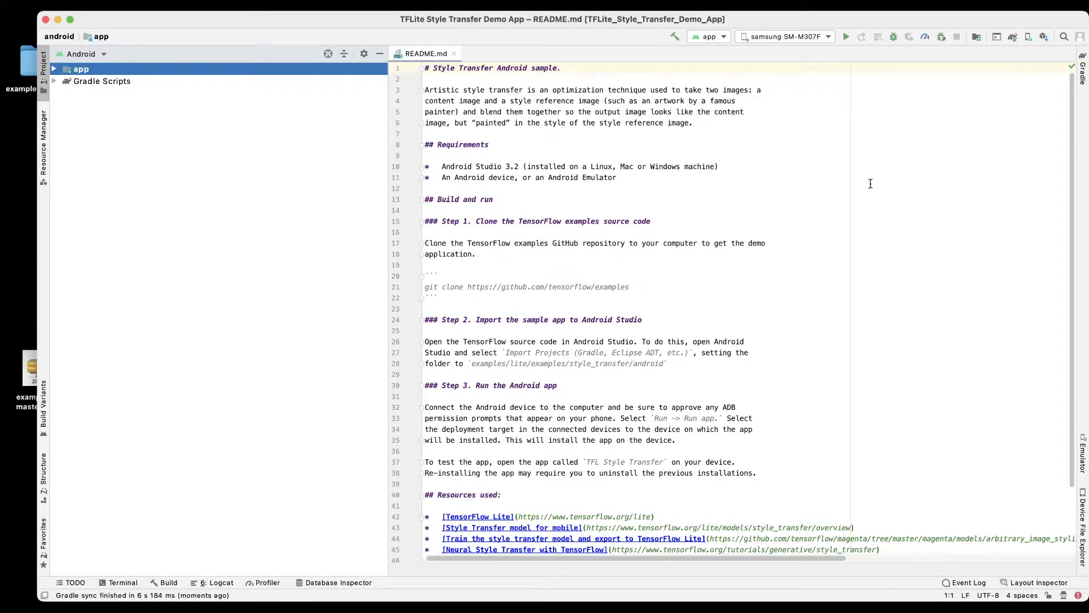
mouse_move(274, 225)
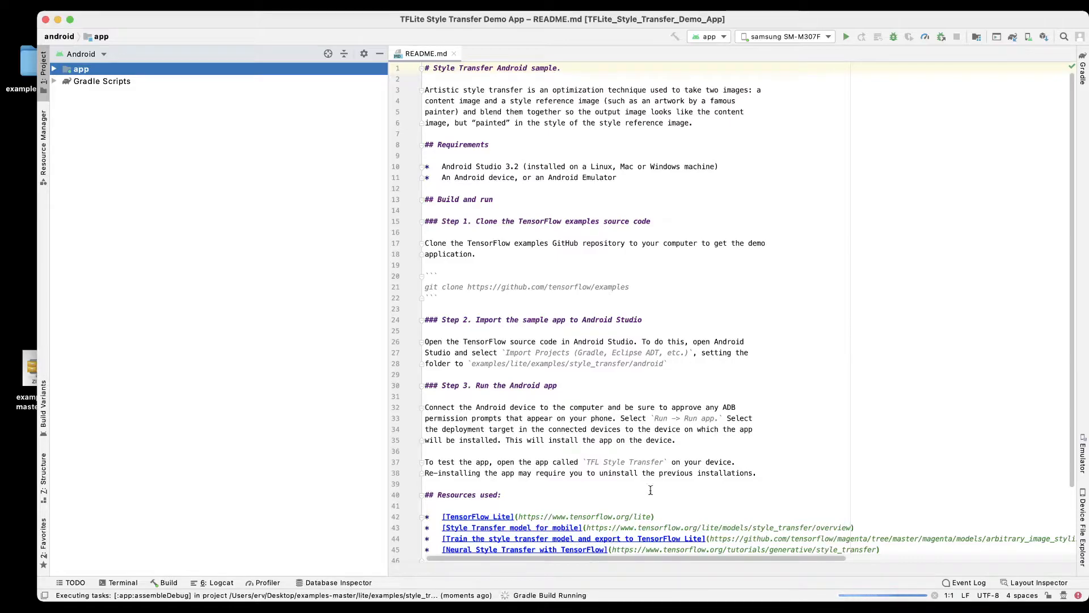
mouse_move(697, 429)
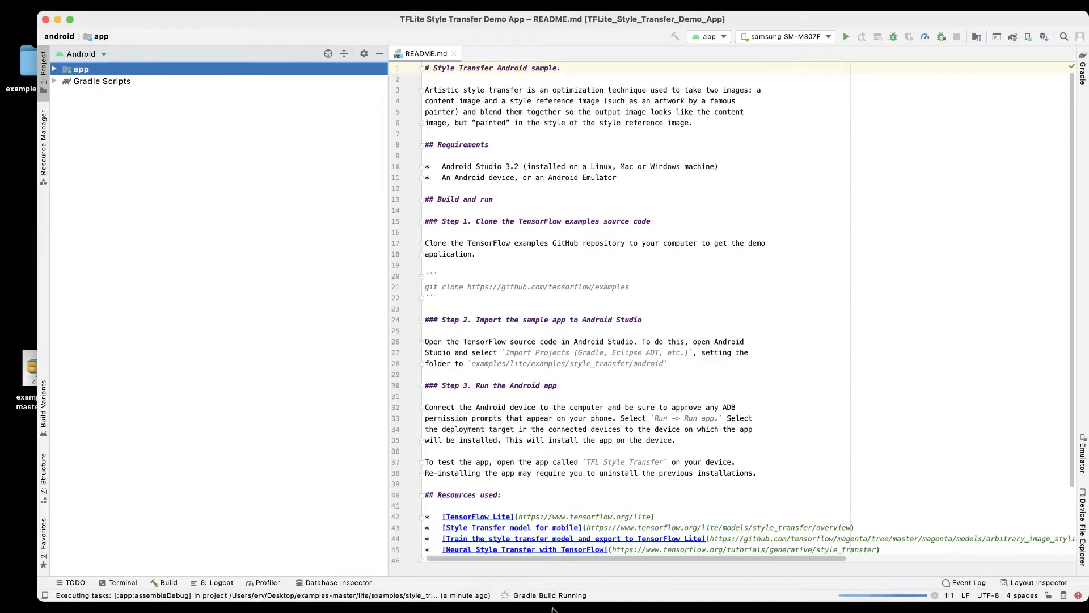
Step: Expand the app module's assets folder to show the four style predict/transfer .tflite models
click(55, 68)
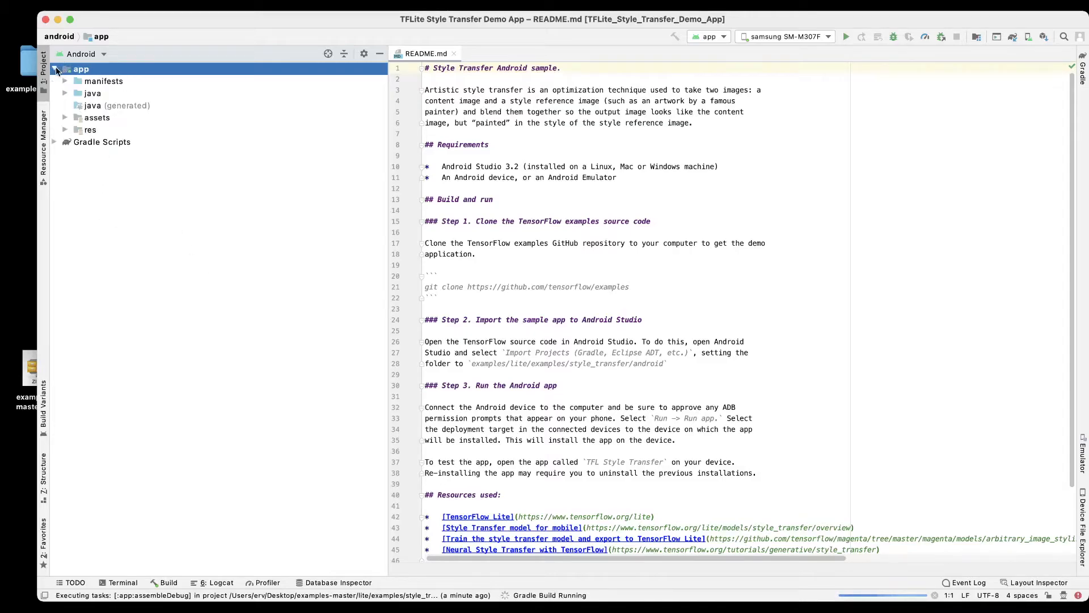
click(66, 117)
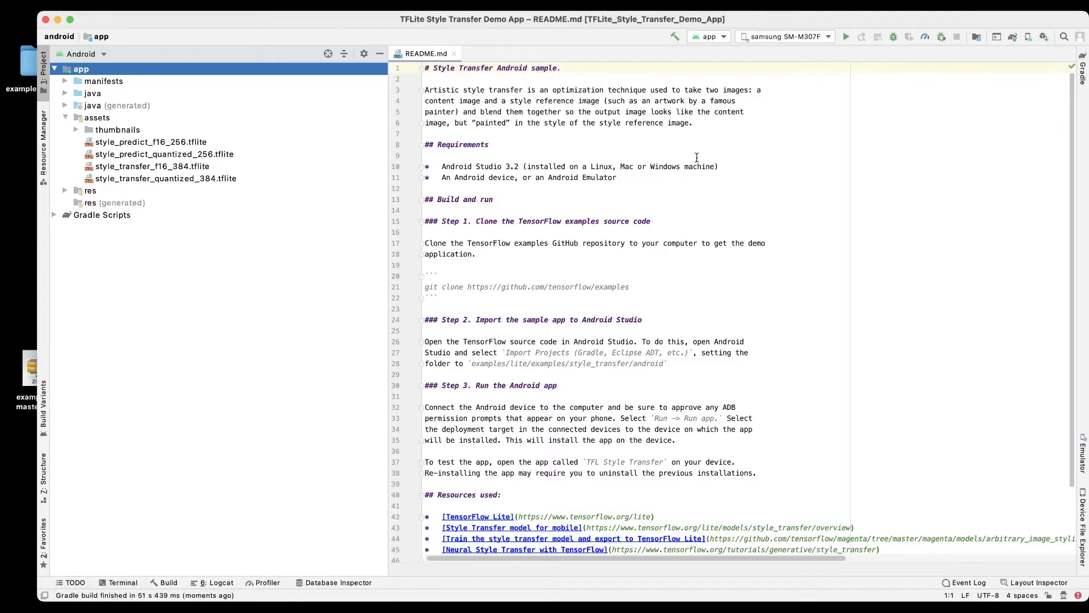
mouse_move(845, 37)
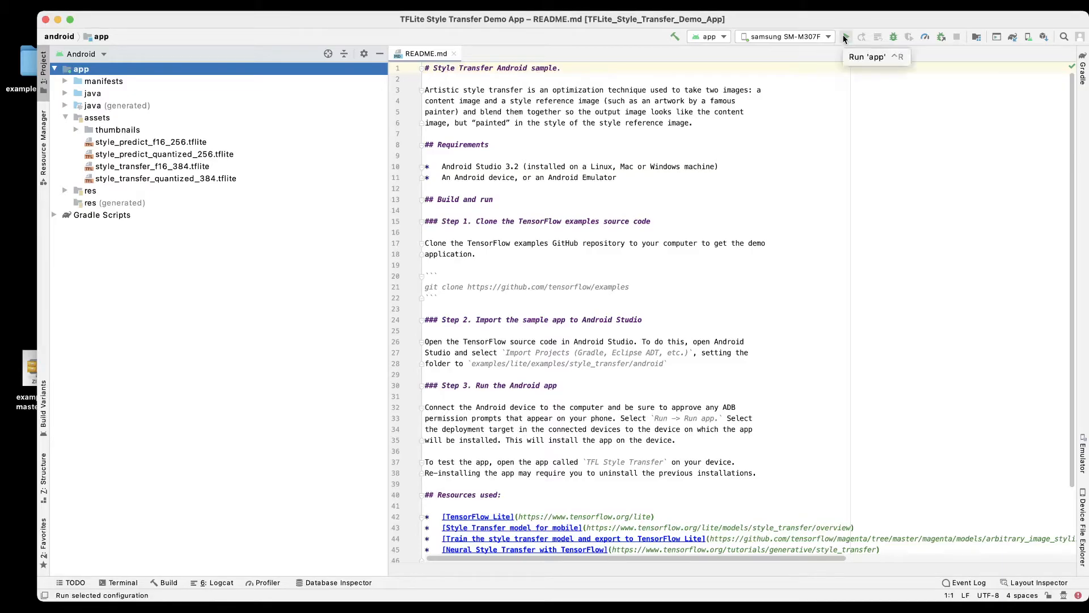
Step: Run the app on the samsung SM-M307F and allow TFL Style Transfer camera access
click(846, 36)
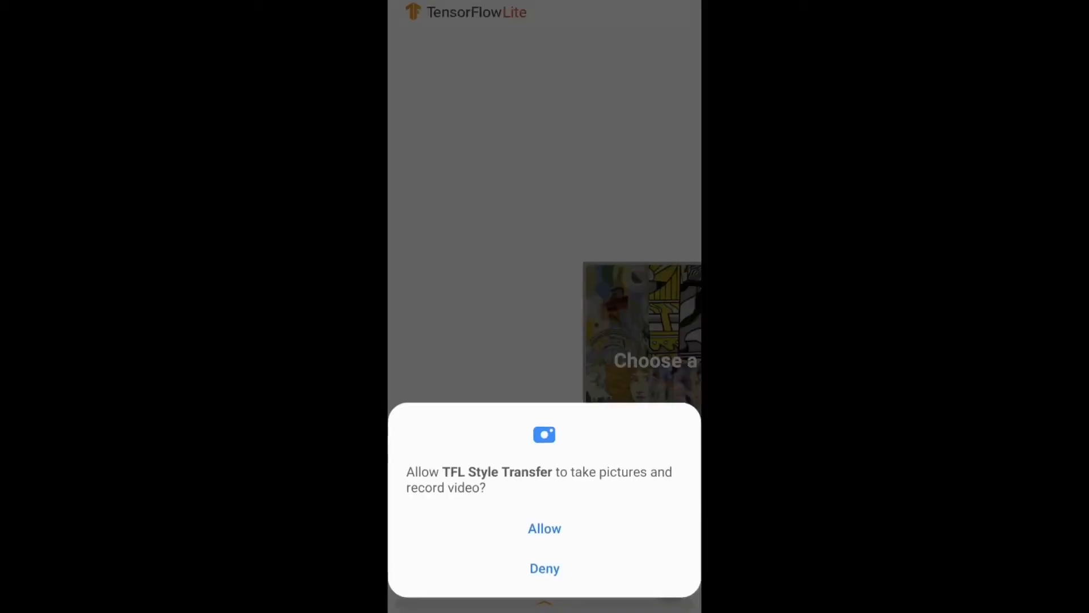
click(544, 529)
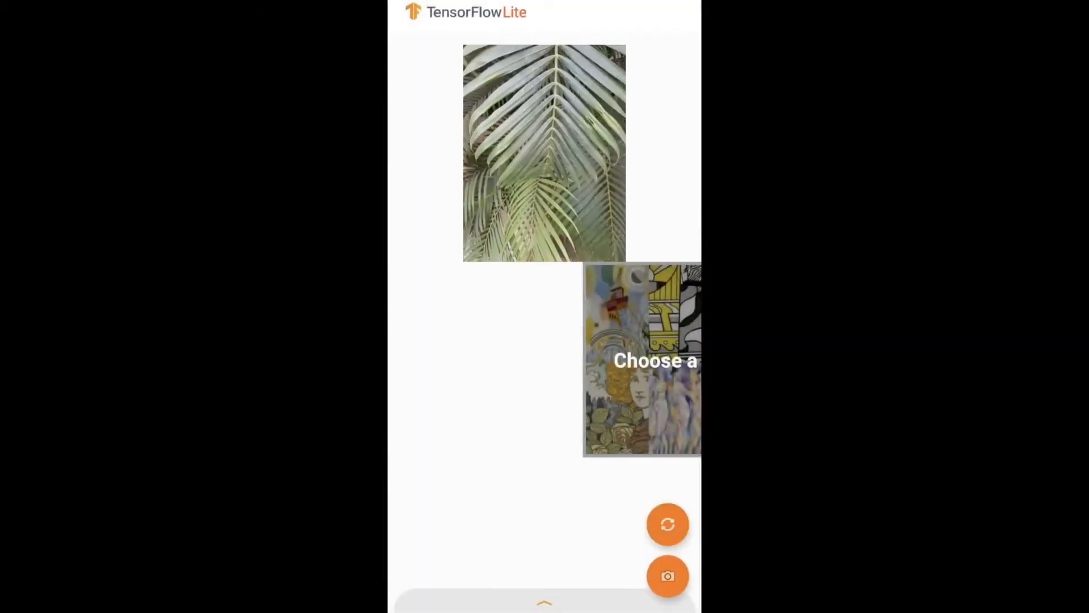